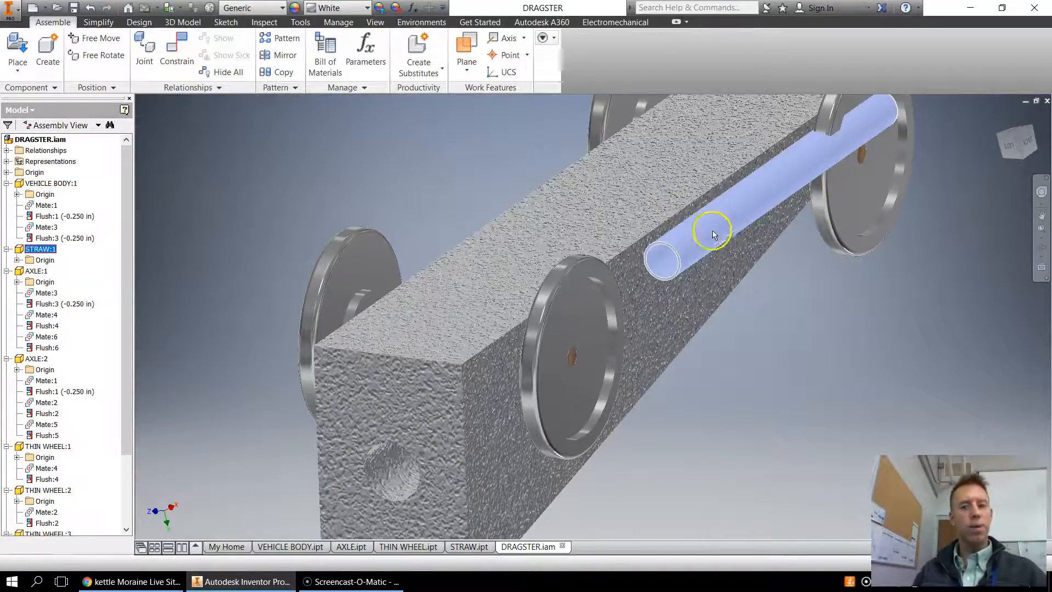
- Mate the straw to the body's top face with a 0.125 in offset
{"action": "left_click_drag", "start_coordinate": [710, 231], "coordinate": [560, 195]}
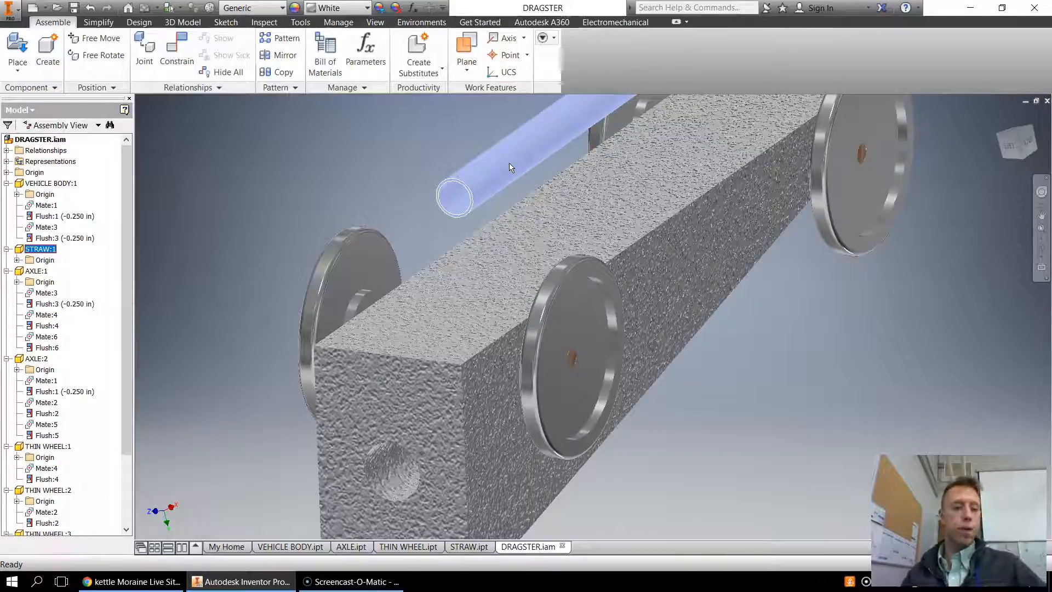
{"action": "mouse_move", "coordinate": [509, 159]}
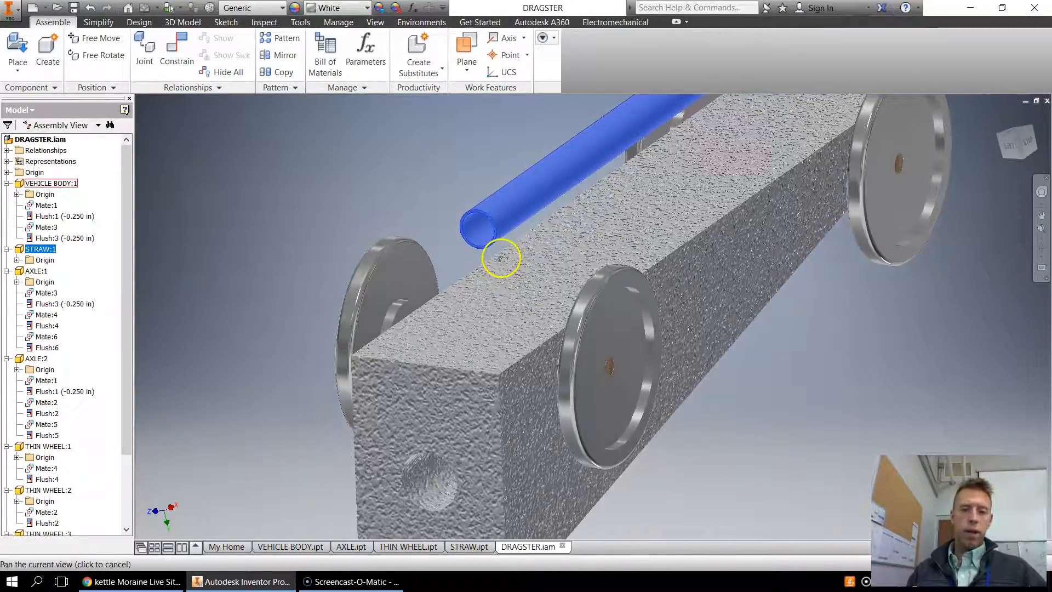
{"action": "left_click", "coordinate": [176, 49]}
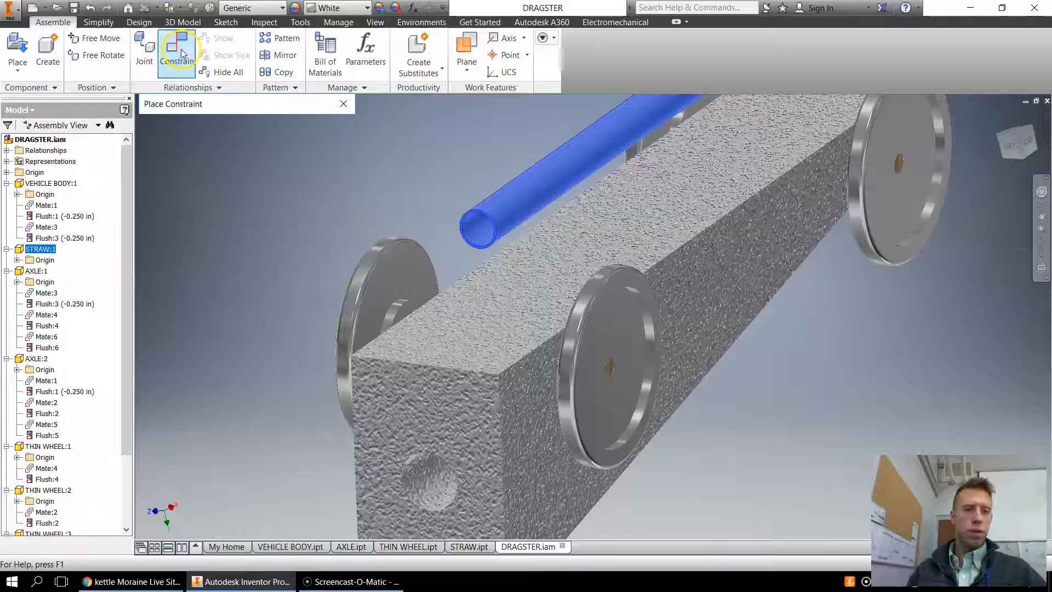
{"action": "left_click", "coordinate": [176, 54]}
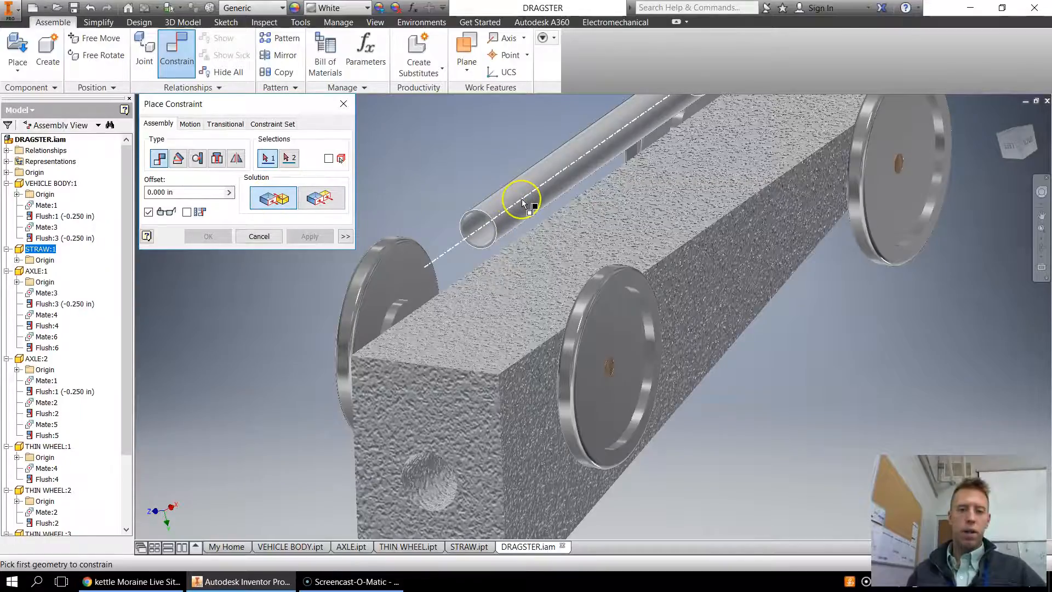
{"action": "left_click", "coordinate": [492, 214]}
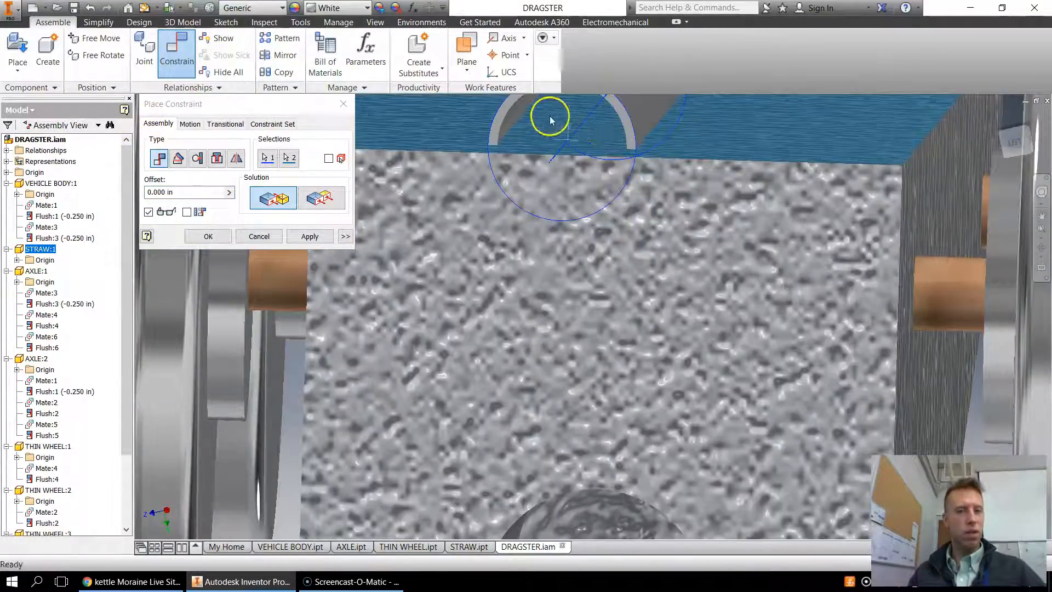
{"action": "left_click_drag", "start_coordinate": [550, 120], "coordinate": [612, 257]}
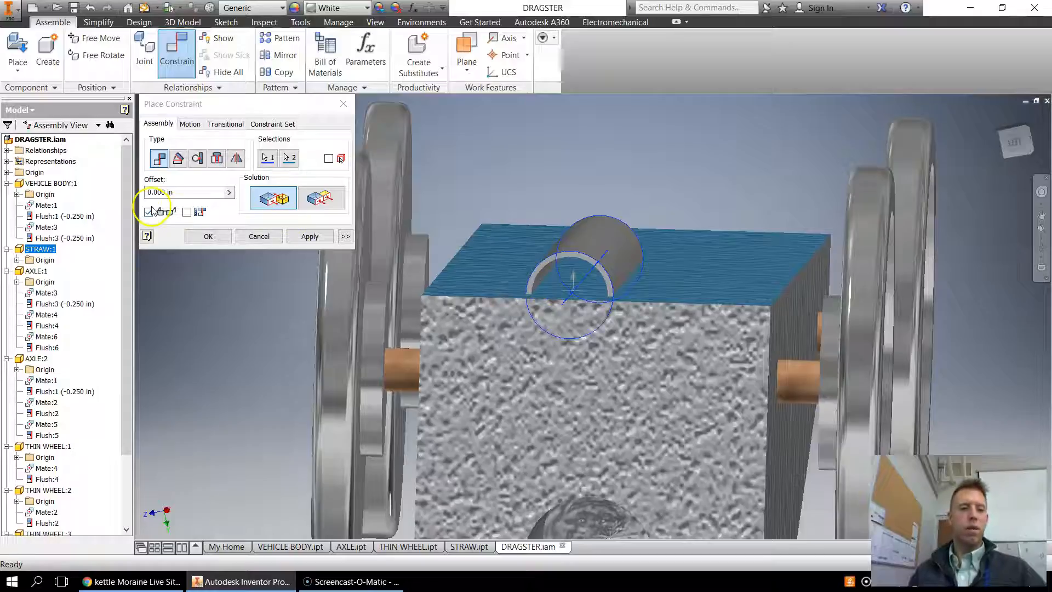
{"action": "left_click", "coordinate": [190, 192]}
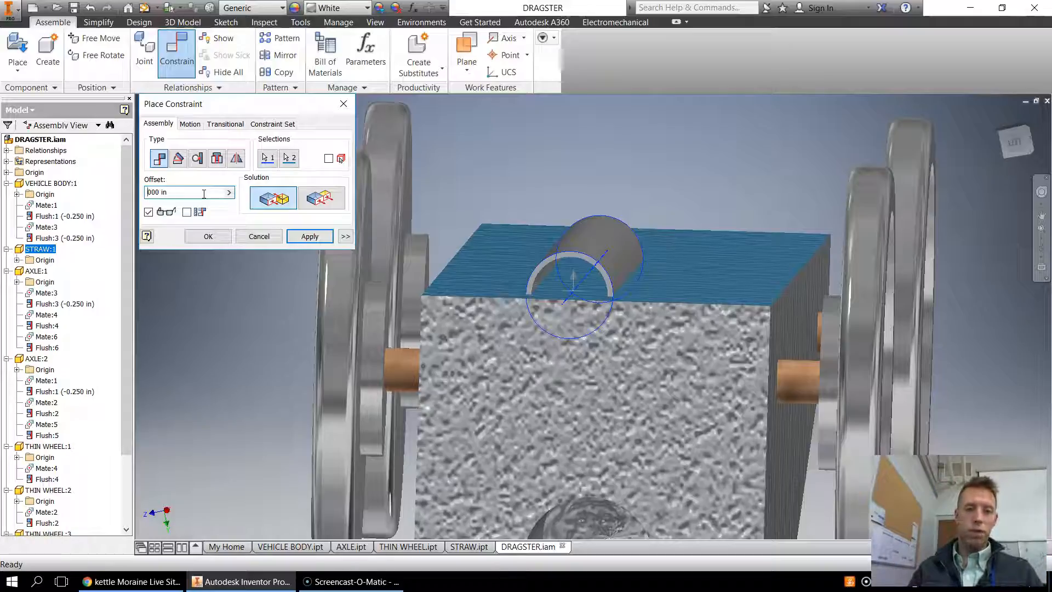
{"action": "left_click", "coordinate": [183, 192]}
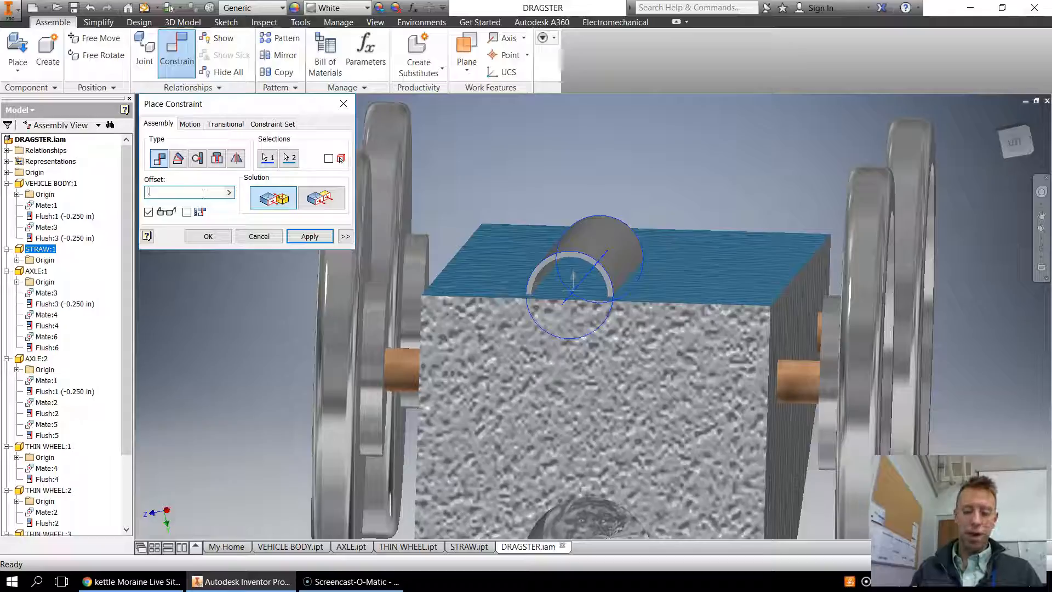
{"action": "type", "text": ".125"}
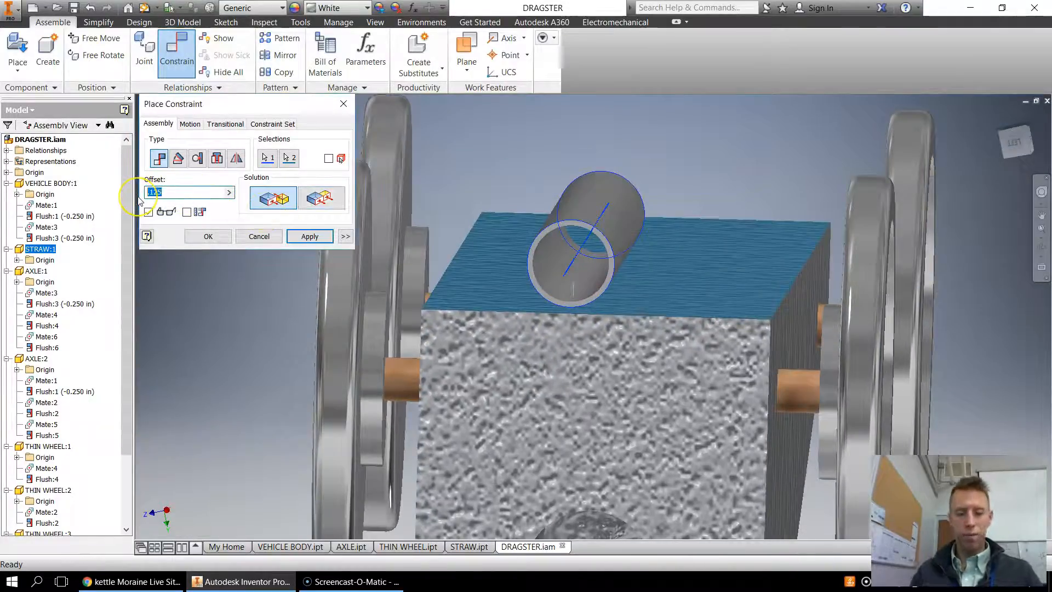
- Apply an Outside Tangent constraint between the straw surface and the body top face
{"action": "left_click", "coordinate": [216, 158]}
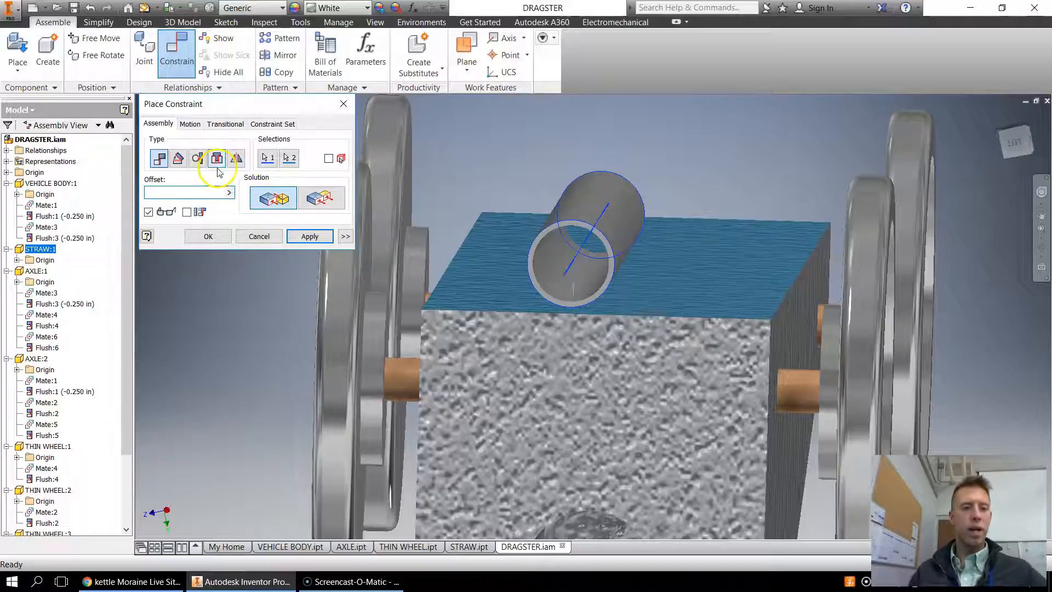
{"action": "left_click", "coordinate": [198, 158]}
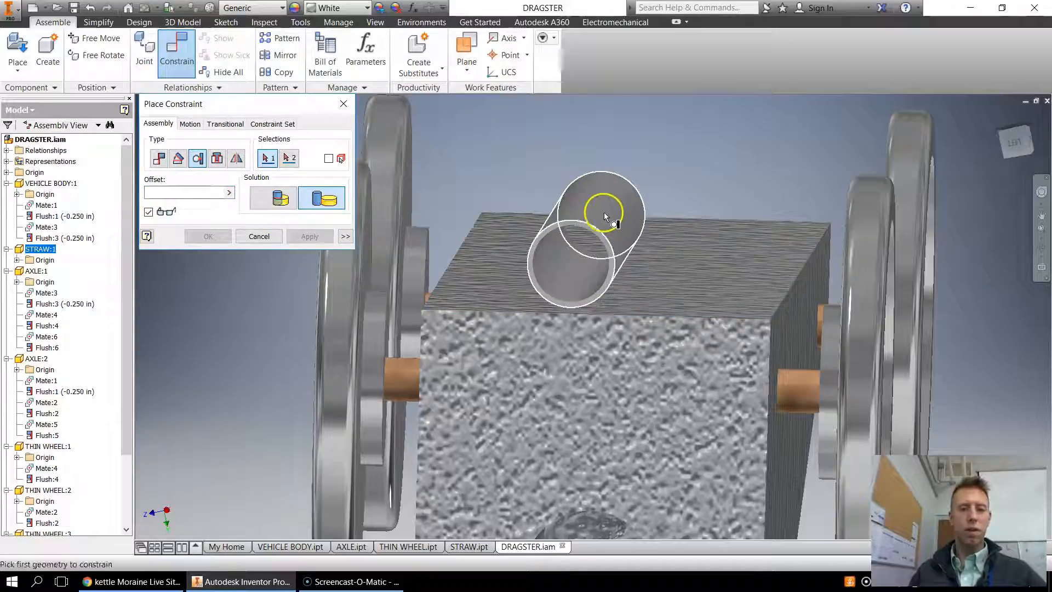
{"action": "left_click", "coordinate": [259, 236]}
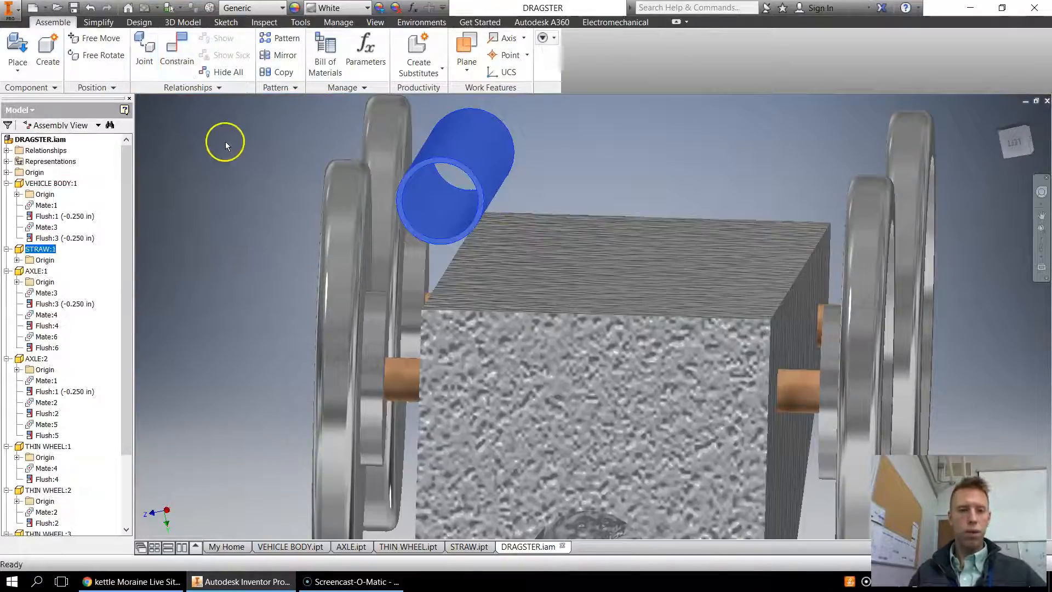
{"action": "left_click", "coordinate": [176, 52]}
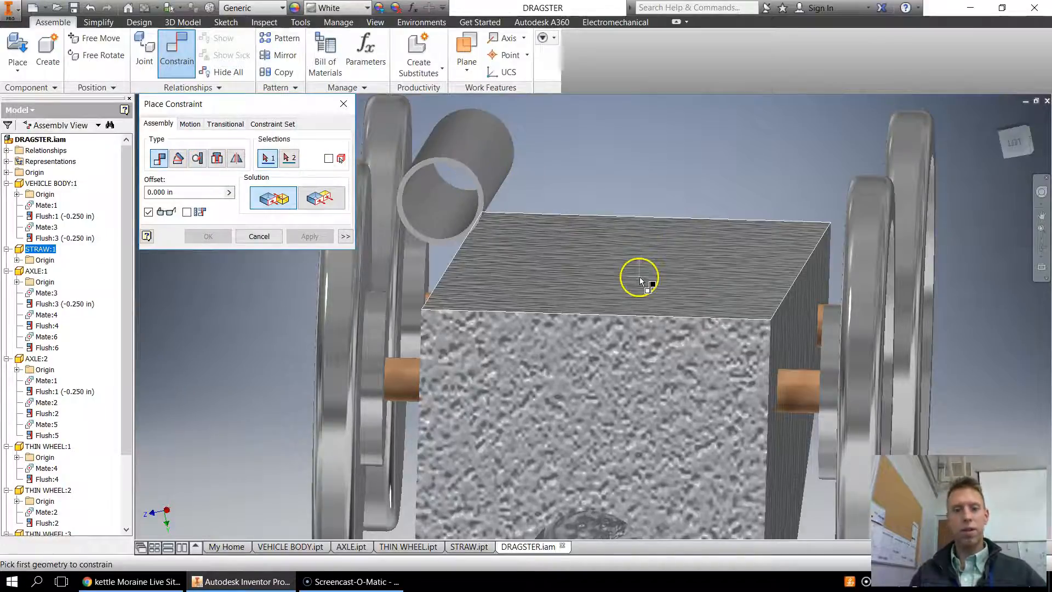
{"action": "left_click", "coordinate": [197, 158]}
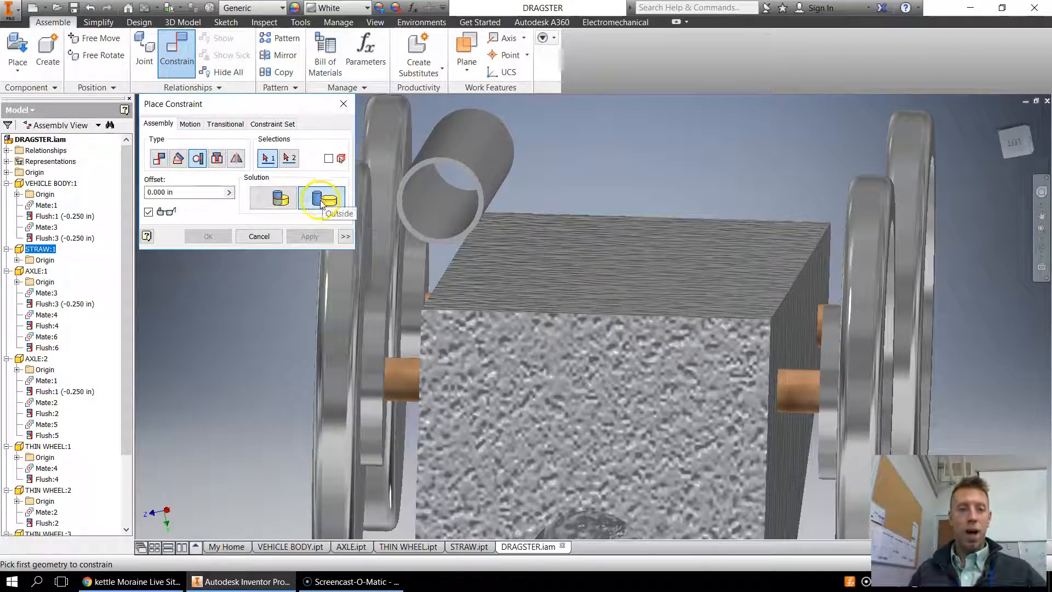
{"action": "left_click", "coordinate": [278, 197]}
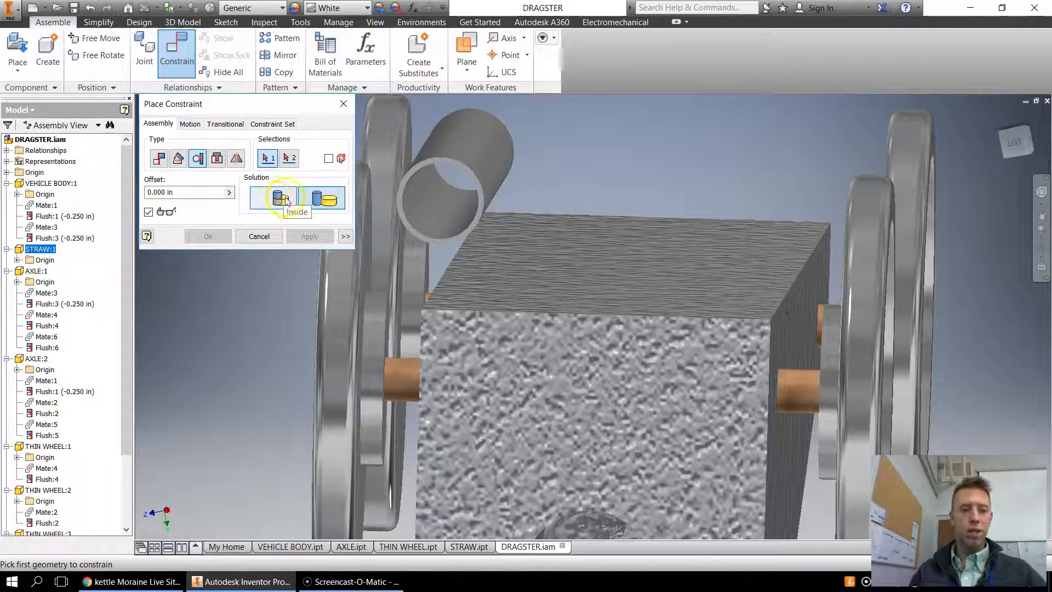
{"action": "left_click", "coordinate": [462, 181]}
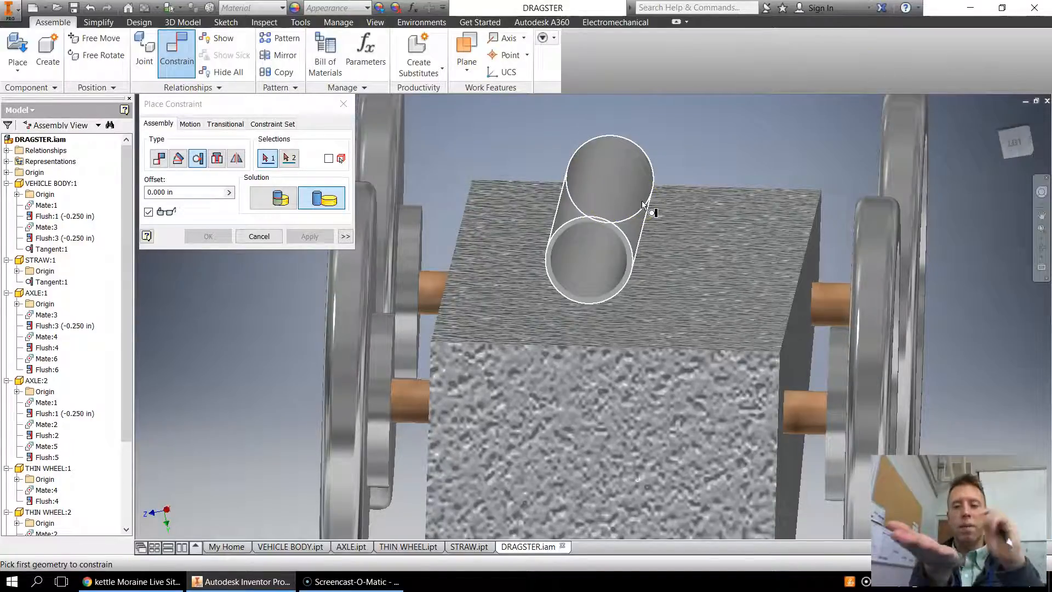
- Exit Place Constraint with the straw still tangent on the body top
{"action": "left_click", "coordinate": [644, 205]}
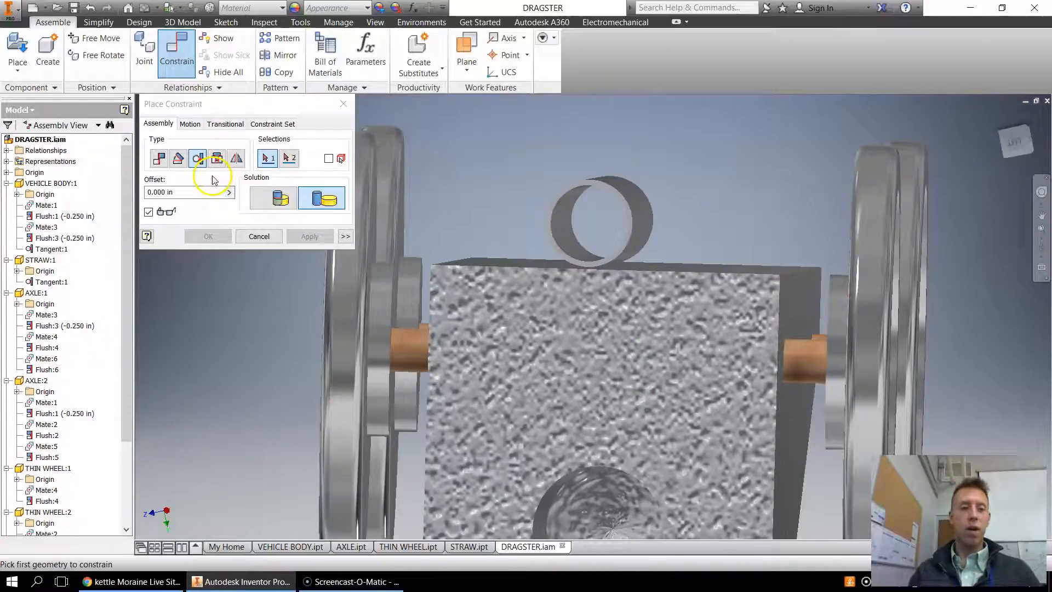
{"action": "left_click", "coordinate": [258, 236]}
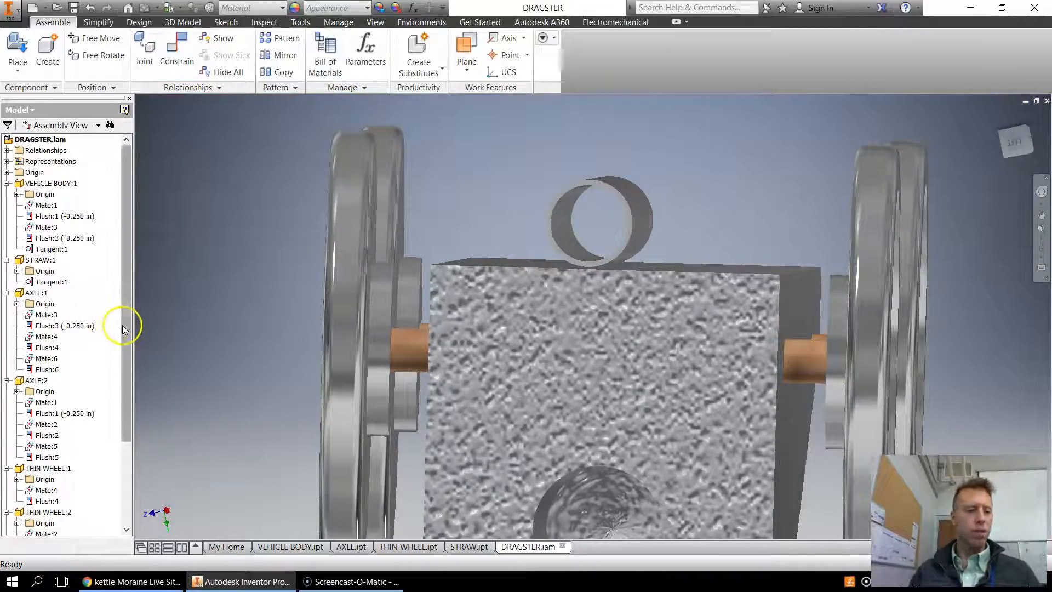
- Set the straw's Tangent:1 offset to 1 in, then reopen it to restore 0
{"action": "left_click", "coordinate": [51, 281]}
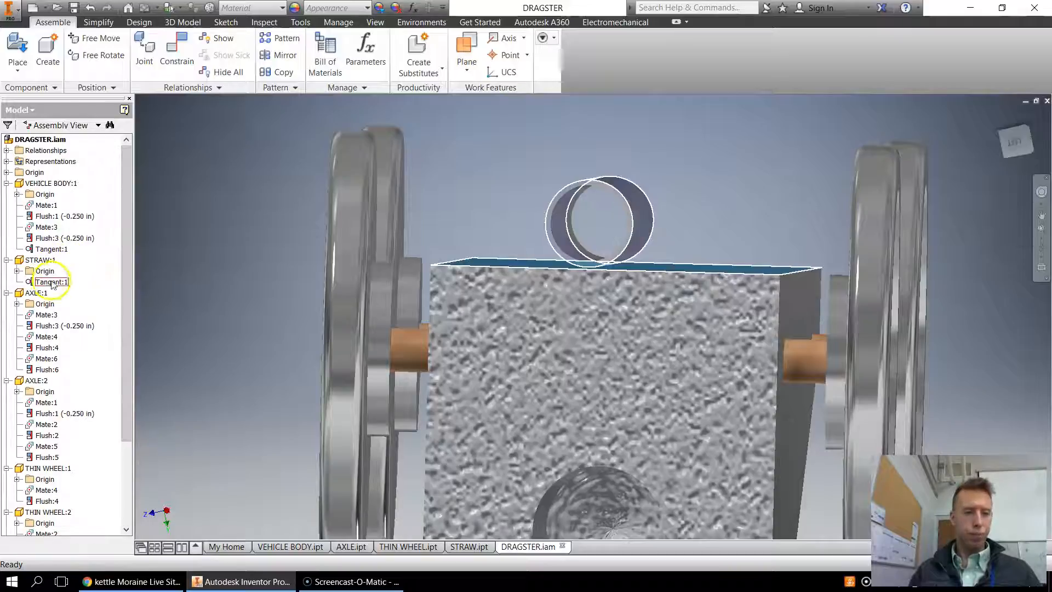
{"action": "double_click", "coordinate": [51, 281]}
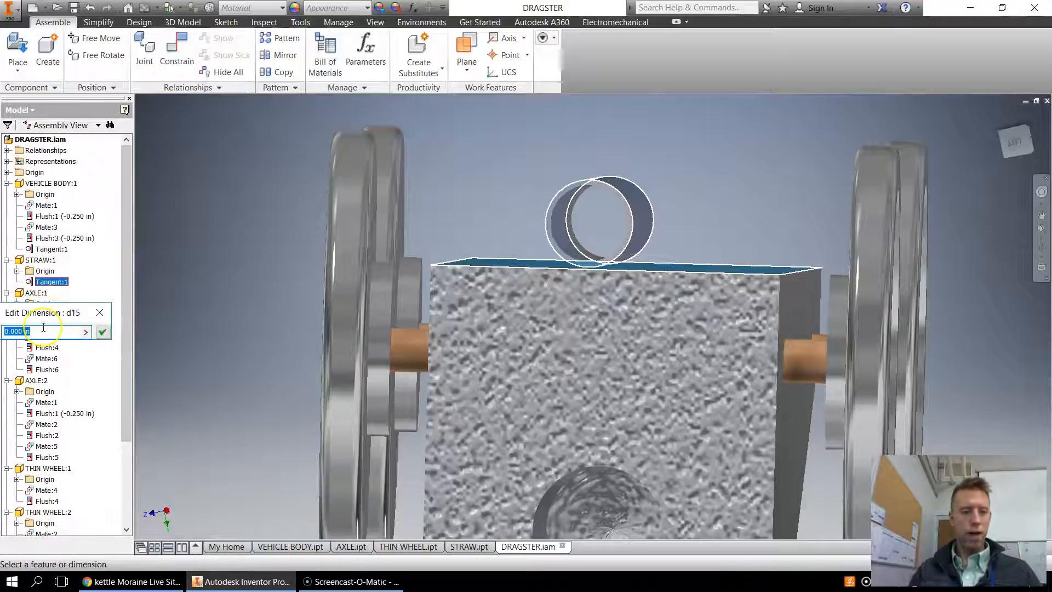
{"action": "type", "text": "1"}
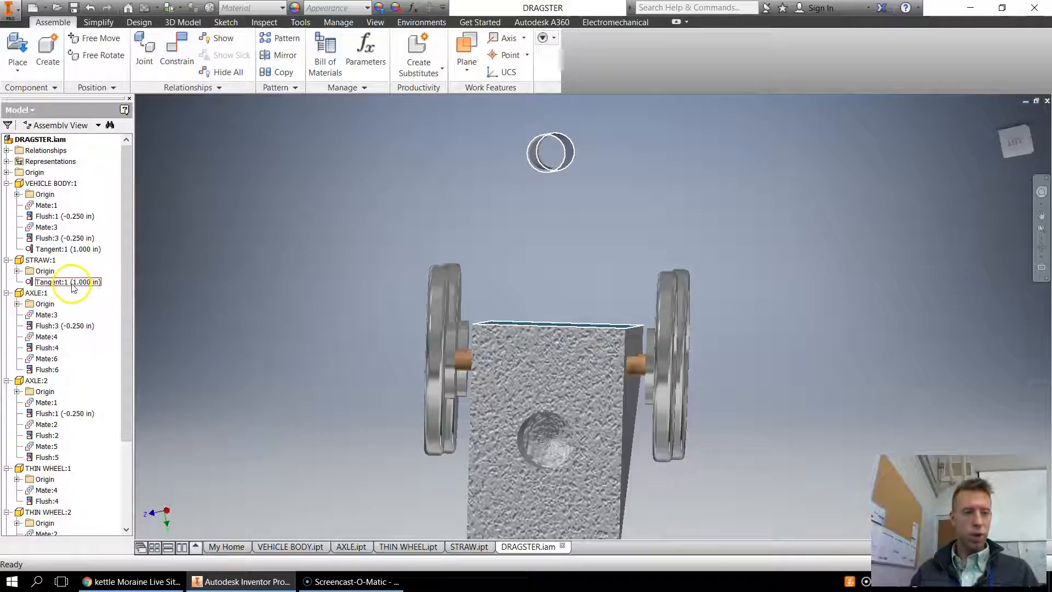
{"action": "double_click", "coordinate": [68, 282]}
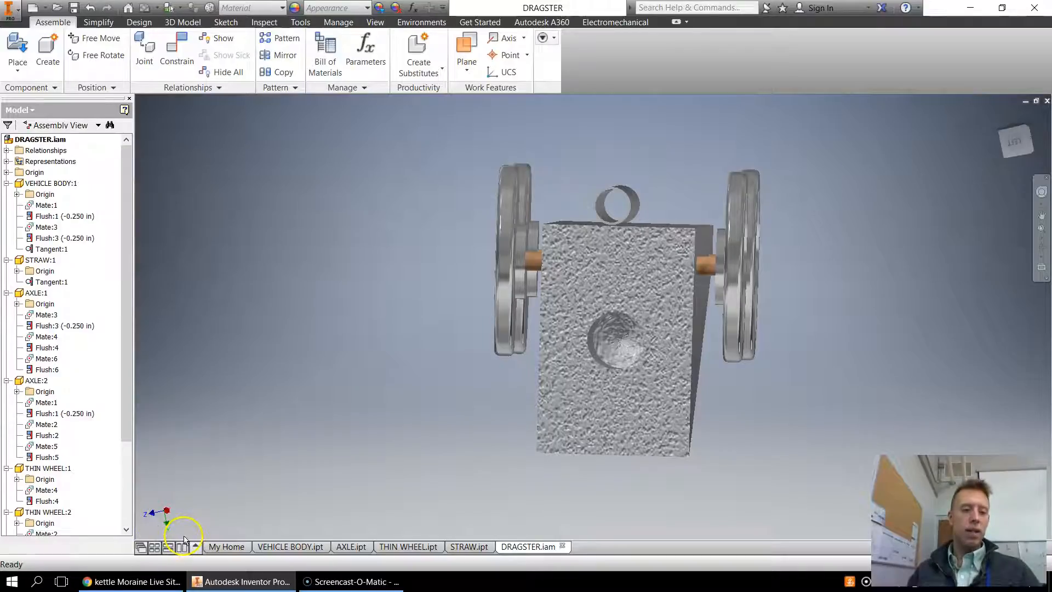
{"action": "mouse_move", "coordinate": [196, 524]}
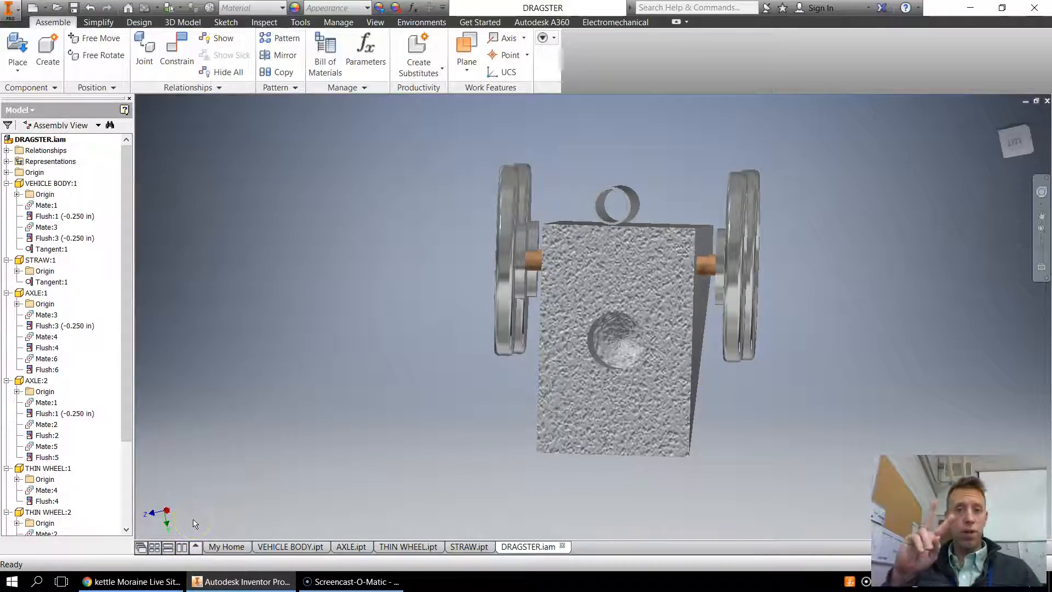
{"action": "mouse_move", "coordinate": [277, 424]}
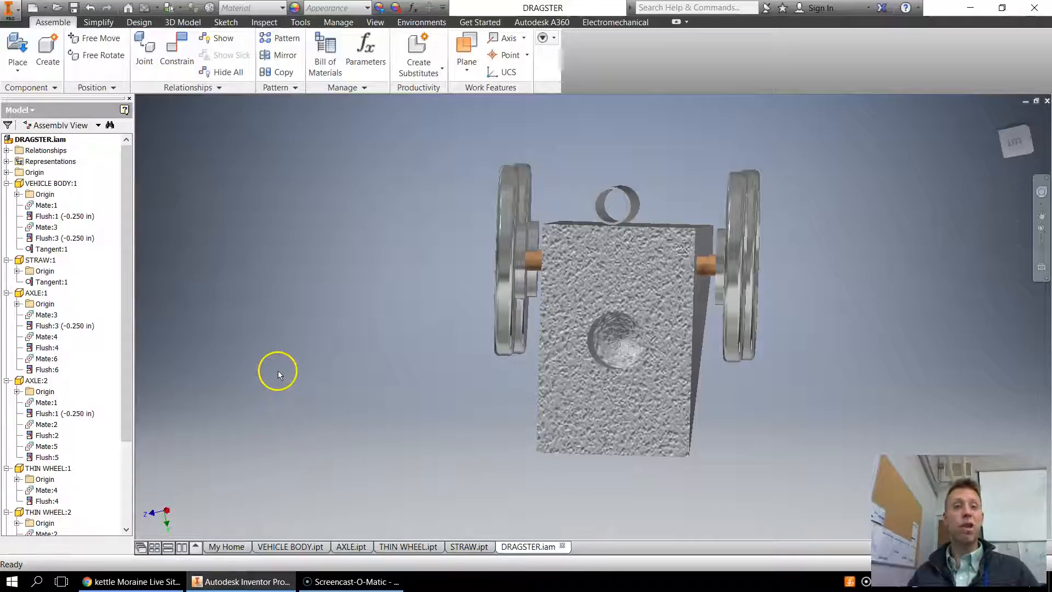
{"action": "mouse_move", "coordinate": [151, 516]}
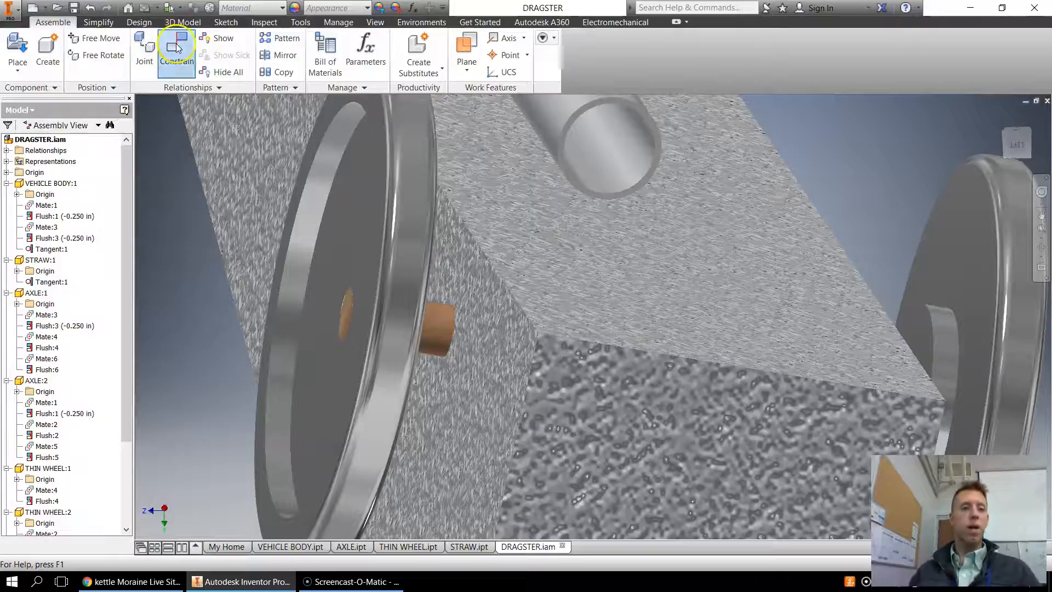
- Flush the straw end to the body's front face with a 2 in offset
{"action": "left_click", "coordinate": [176, 49]}
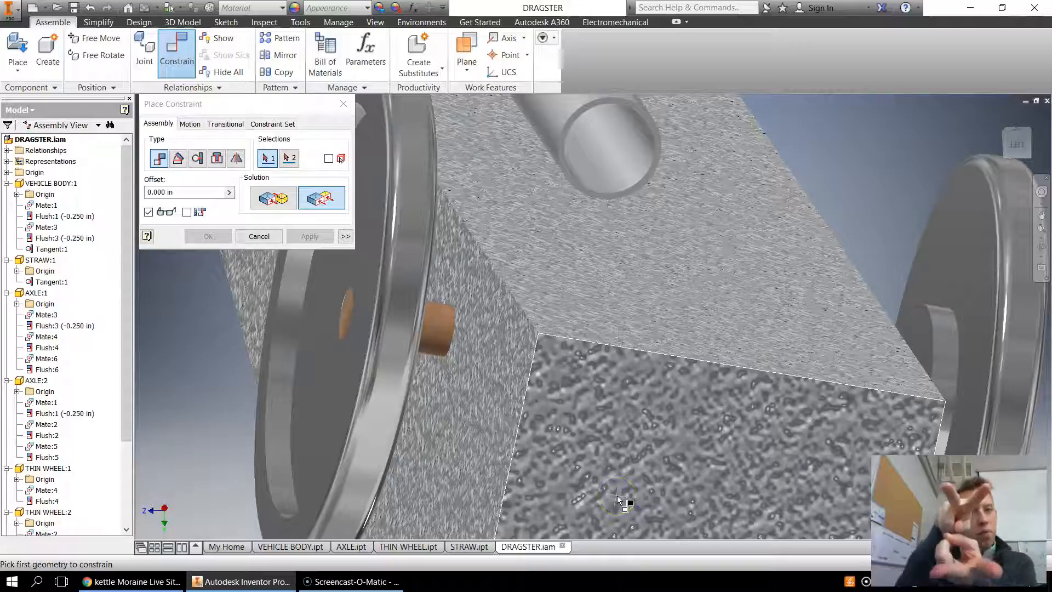
{"action": "left_click", "coordinate": [618, 499]}
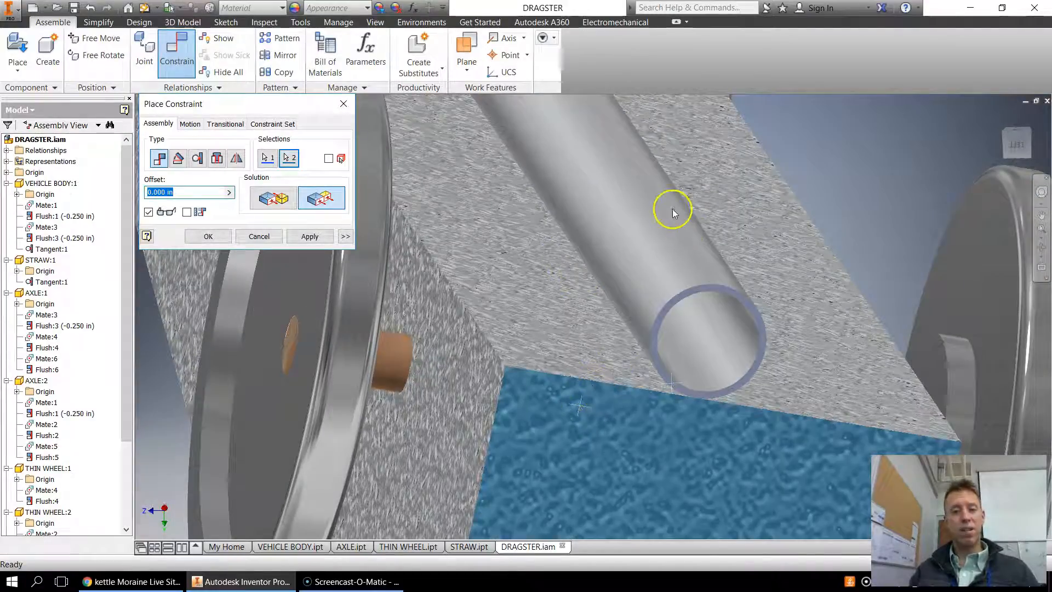
{"action": "mouse_move", "coordinate": [645, 386]}
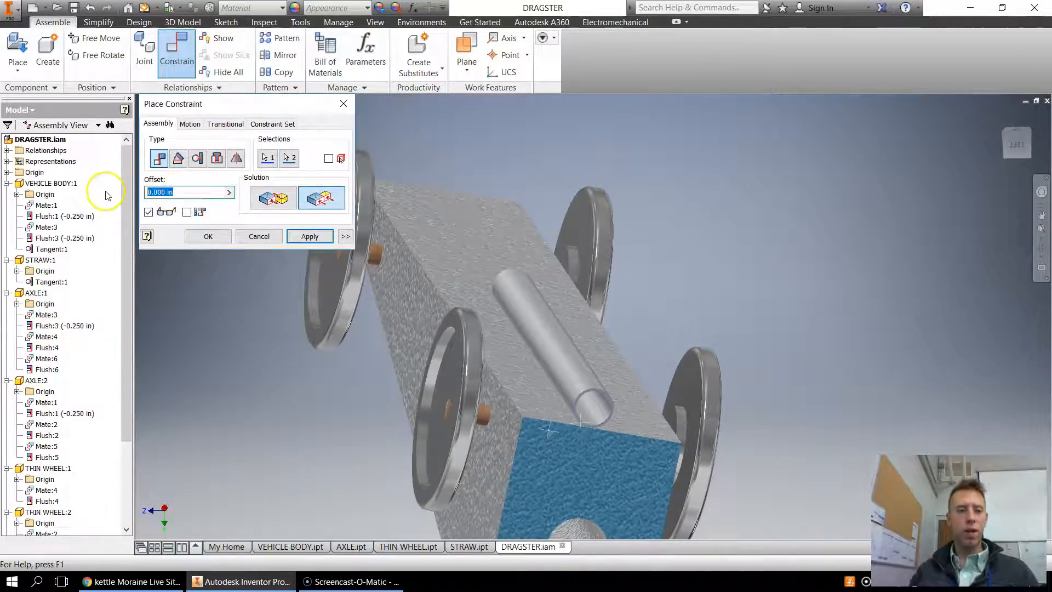
{"action": "type", "text": "2"}
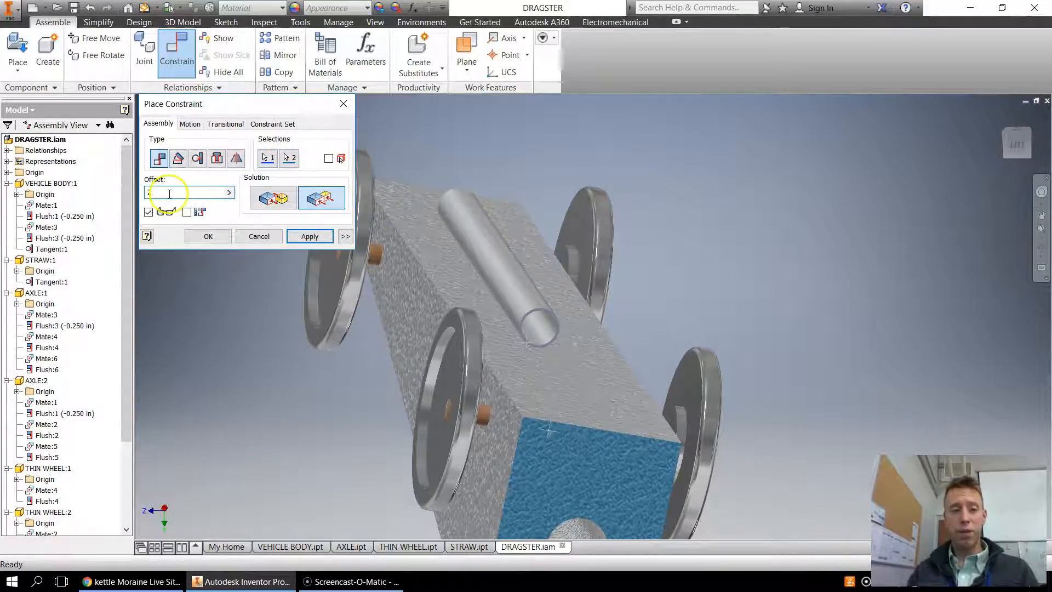
{"action": "type", "text": "2"}
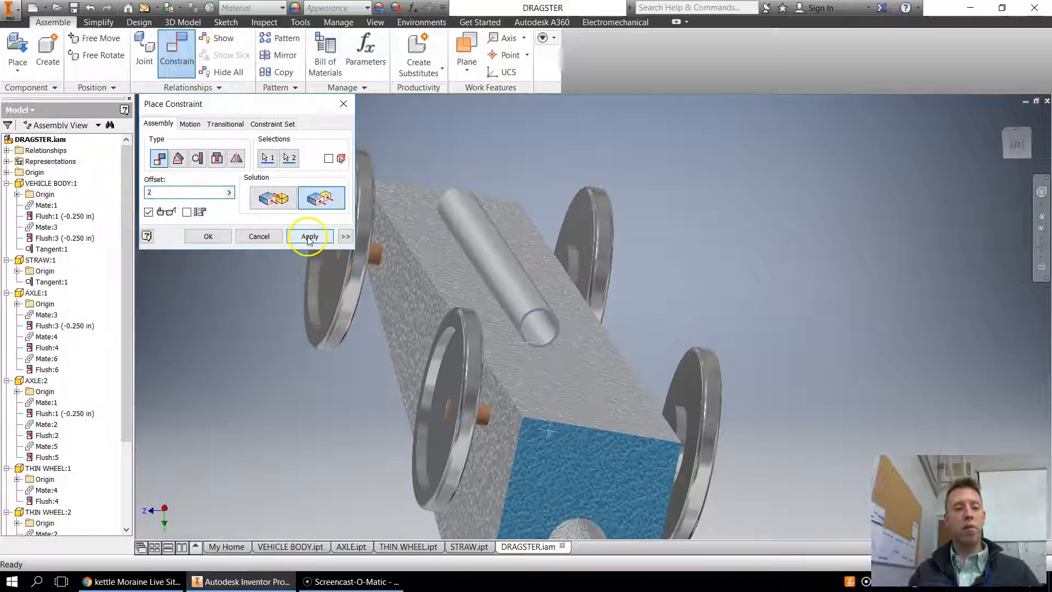
{"action": "left_click", "coordinate": [309, 236]}
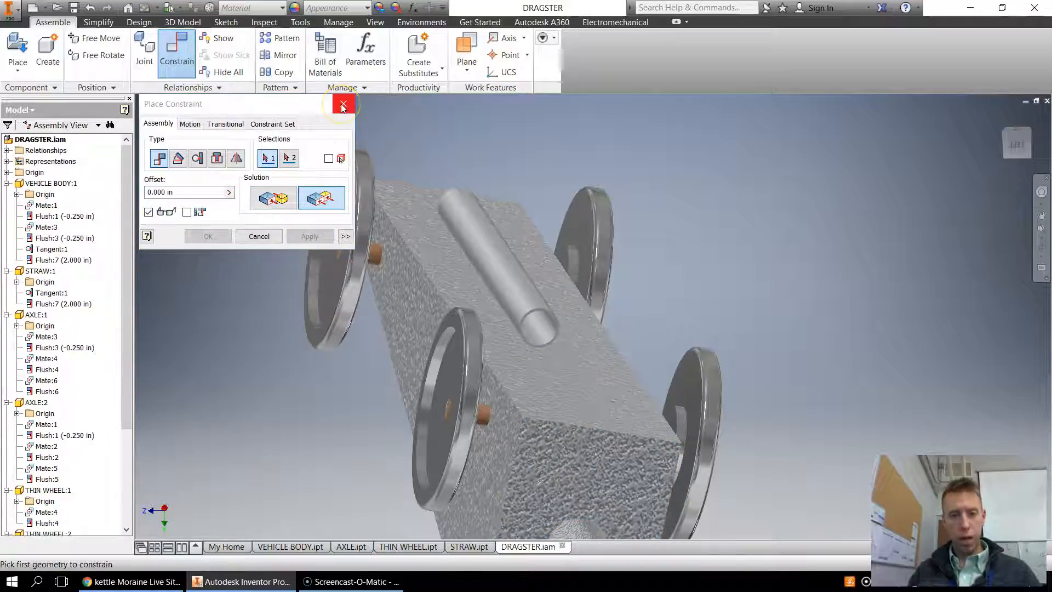
- Exit the constraint command, keeping the 2 in flush constraint
{"action": "left_click", "coordinate": [341, 104]}
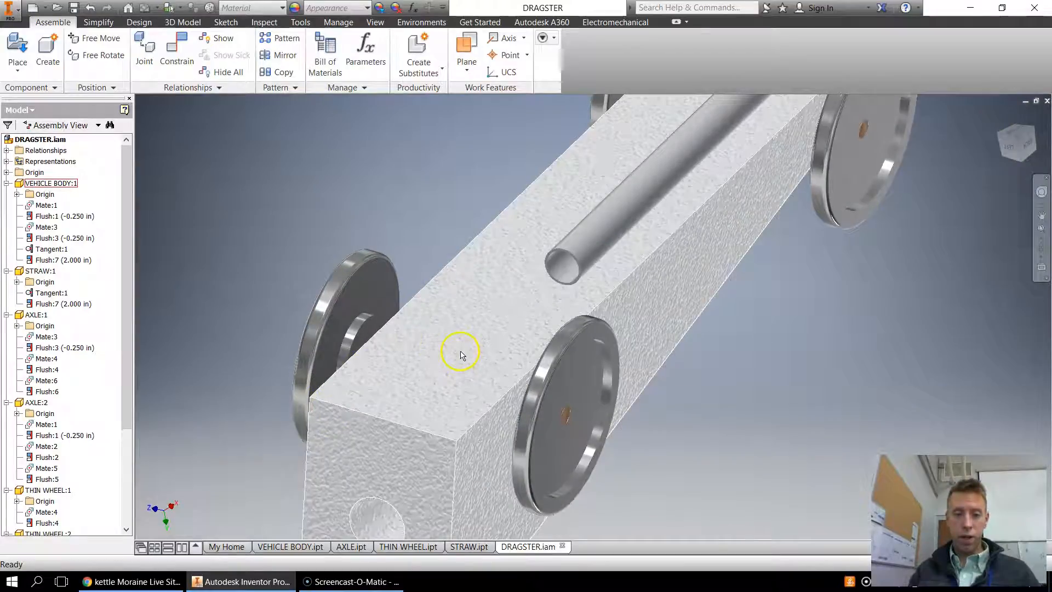
{"action": "mouse_move", "coordinate": [359, 427]}
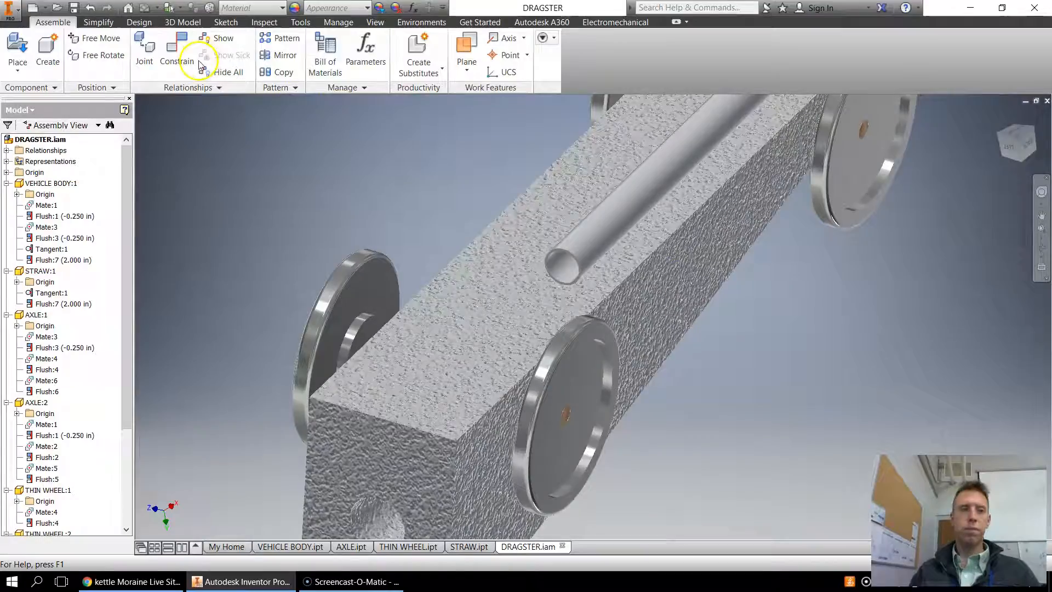
- Add a Tangent constraint between the straw and body side face at -0.5 in offset
{"action": "left_click", "coordinate": [171, 53]}
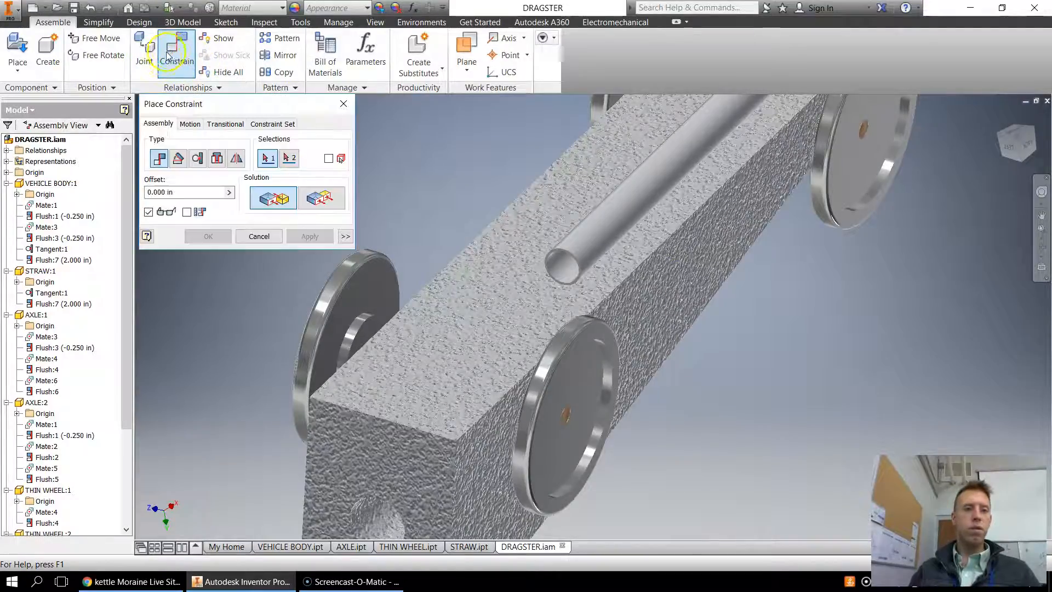
{"action": "left_click", "coordinate": [197, 159]}
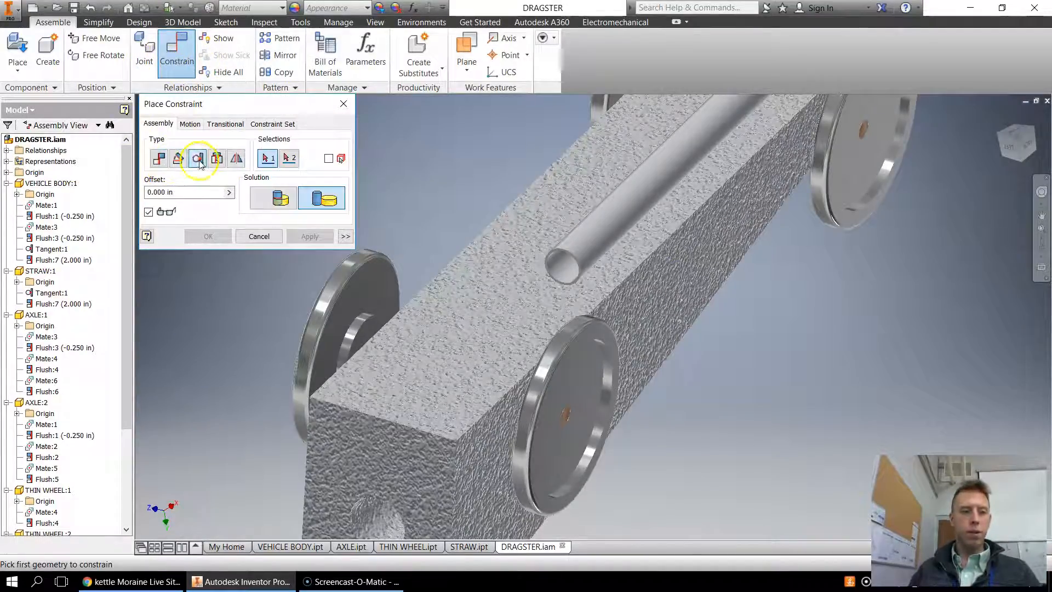
{"action": "left_click", "coordinate": [624, 223]}
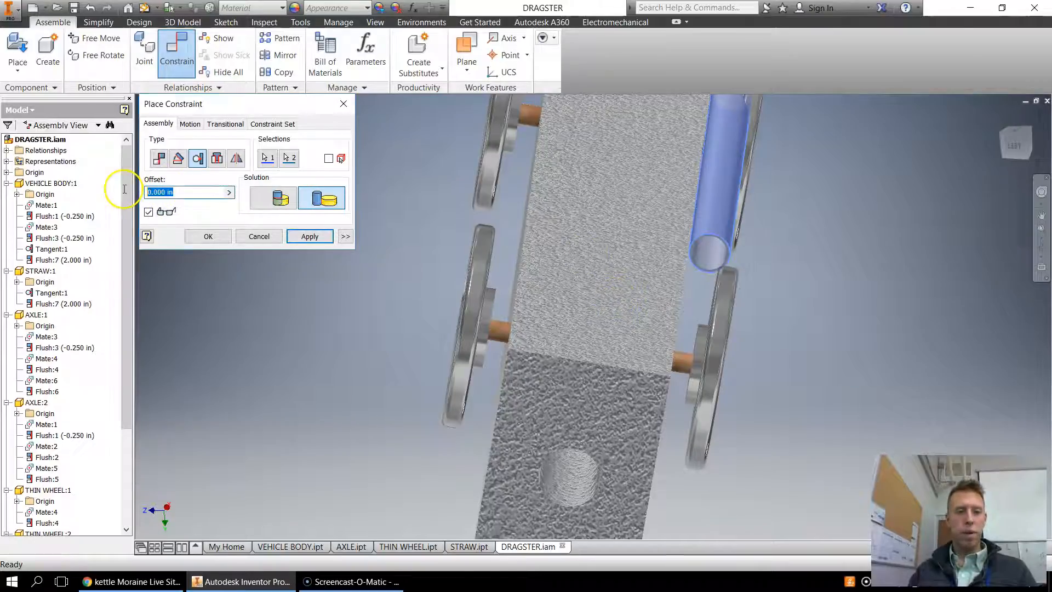
{"action": "type", "text": ".5"}
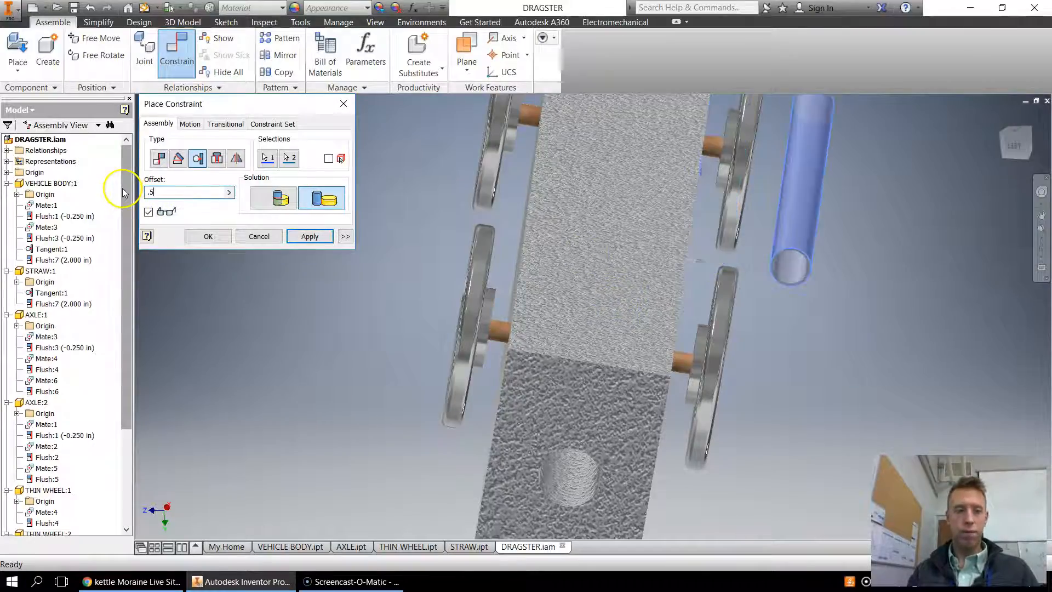
{"action": "left_click", "coordinate": [272, 198]}
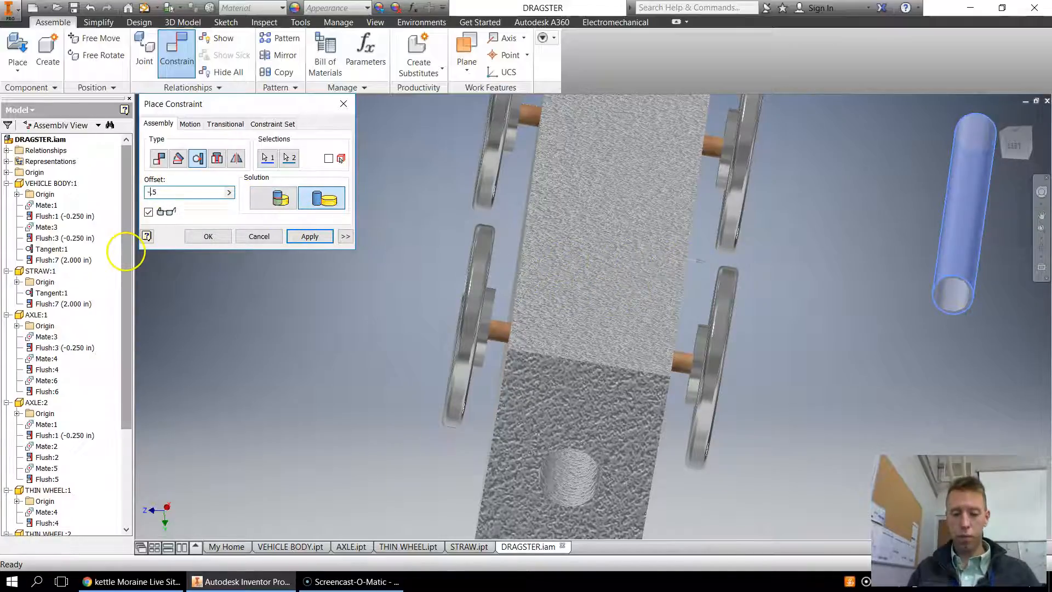
{"action": "left_click", "coordinate": [309, 237]}
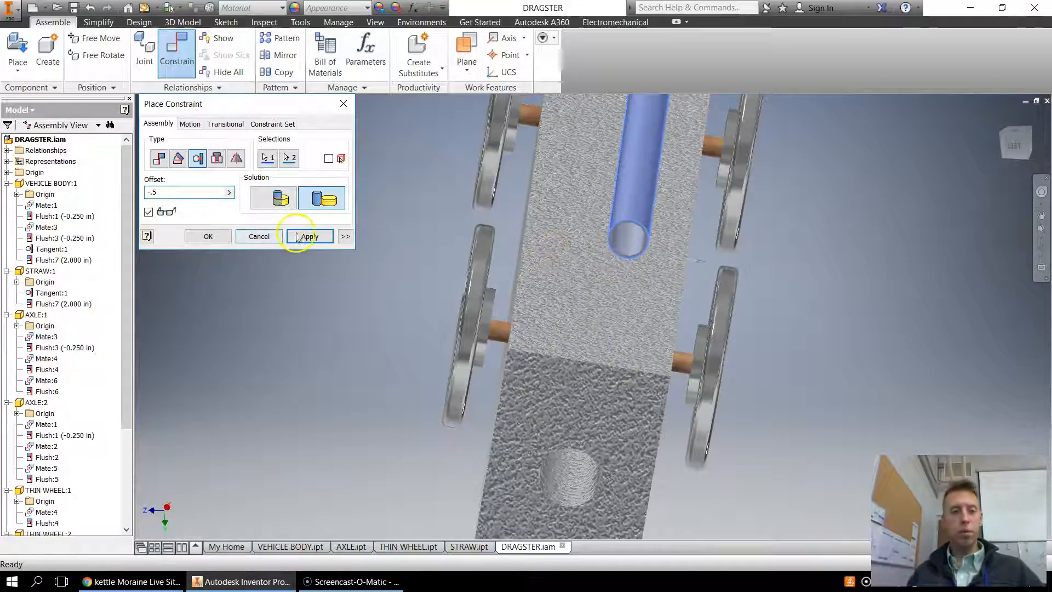
{"action": "left_click", "coordinate": [309, 236]}
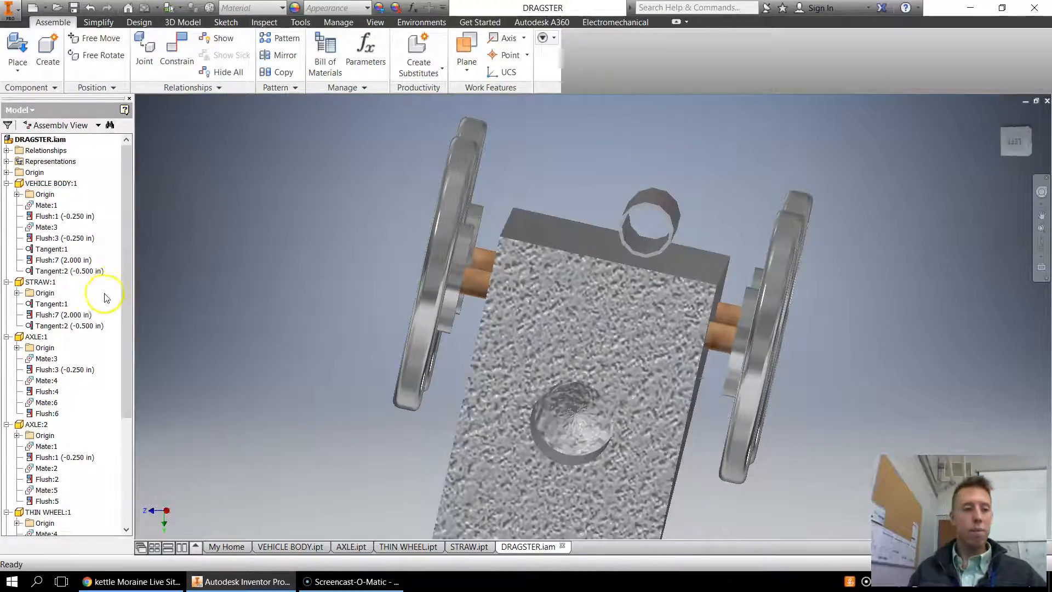
- Delete the Tangent:2 (-0.500 in) constraint under STRAW:1 in the browser
{"action": "left_click", "coordinate": [57, 325]}
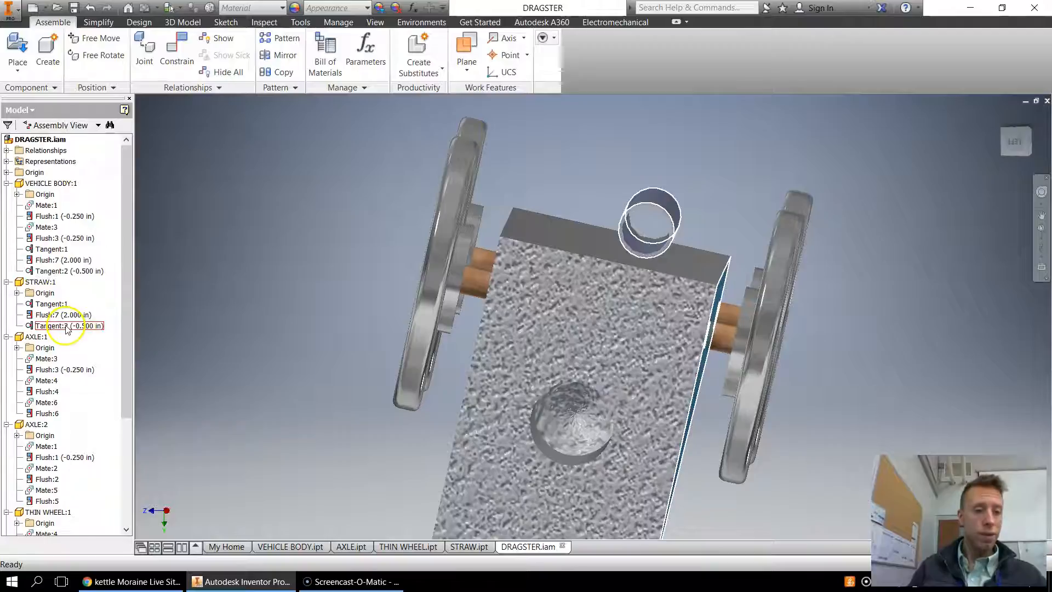
{"action": "double_click", "coordinate": [64, 326]}
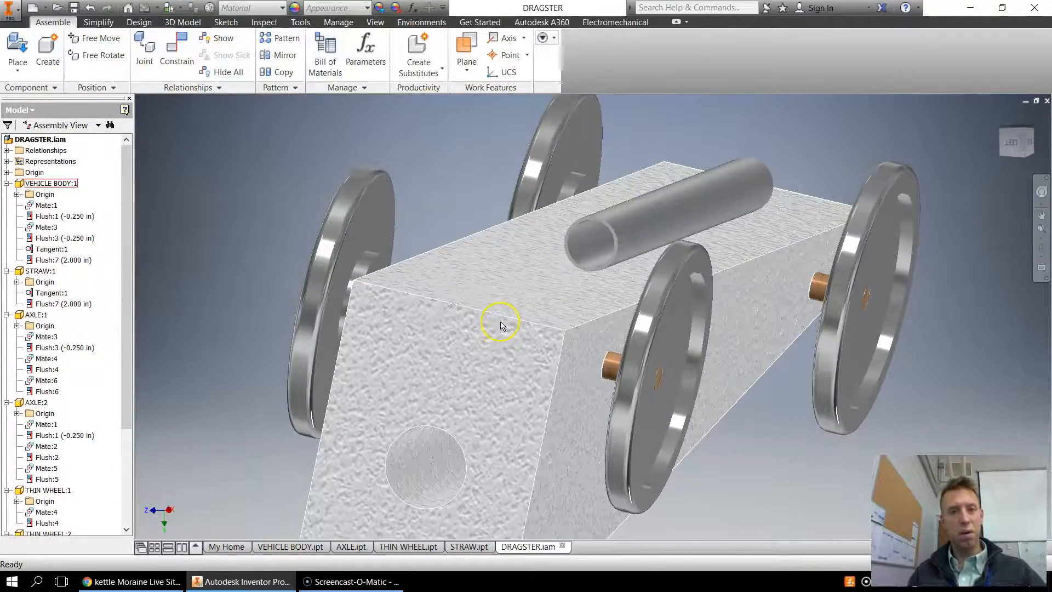
{"action": "left_click", "coordinate": [593, 247]}
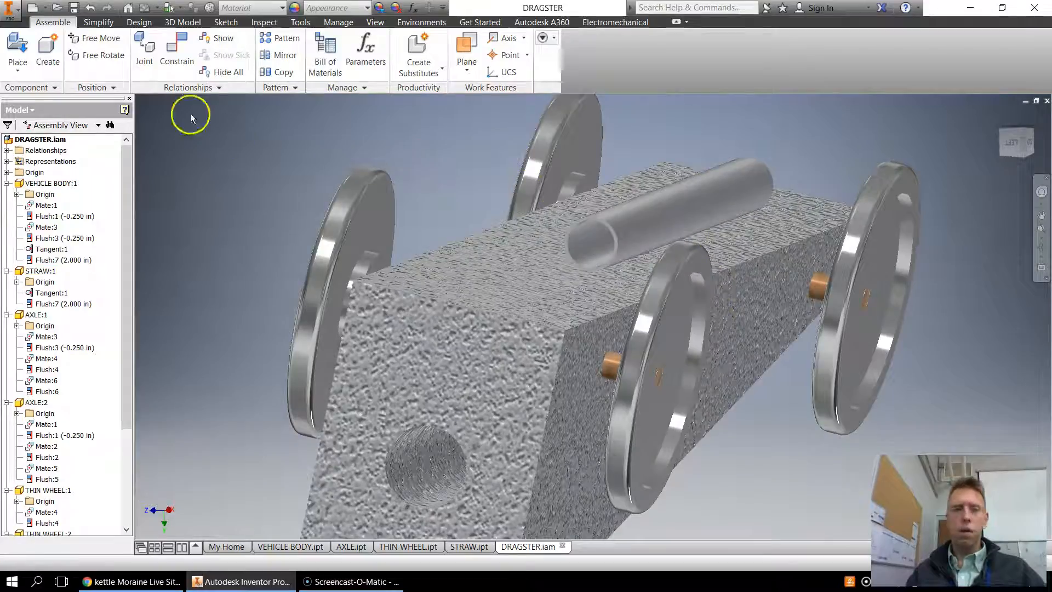
- Mate the straw's center axis to the body side face with a -0.5 in offset
{"action": "left_click", "coordinate": [176, 53]}
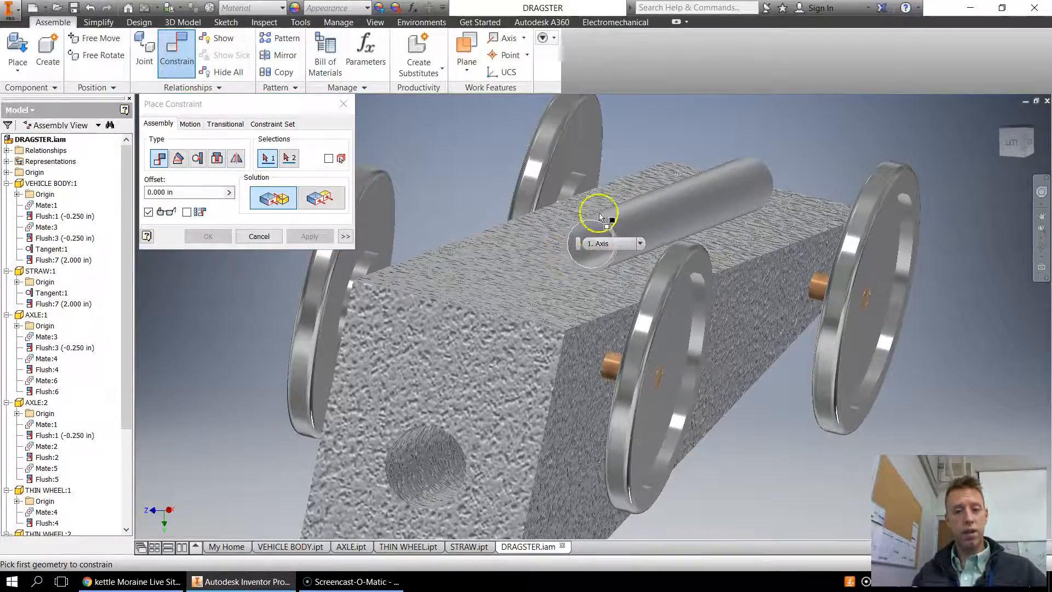
{"action": "left_click", "coordinate": [599, 214]}
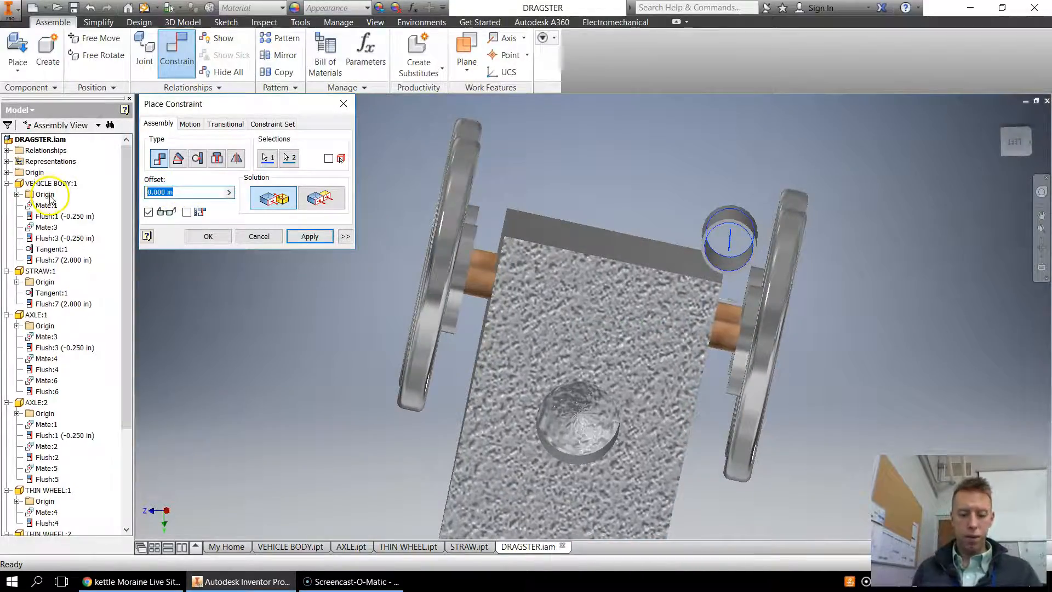
{"action": "type", "text": "-.5"}
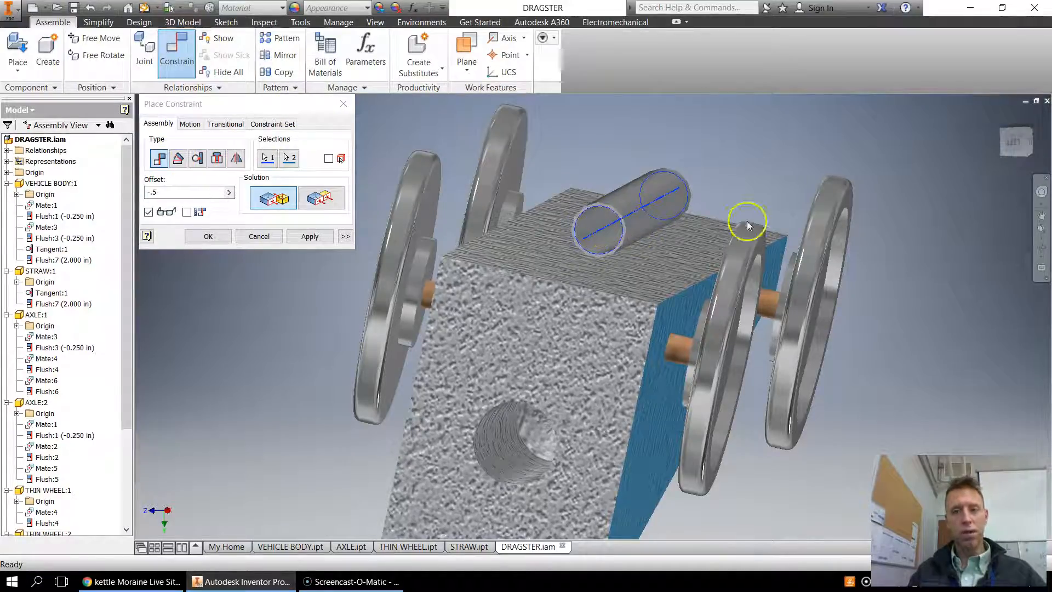
{"action": "left_click", "coordinate": [309, 236]}
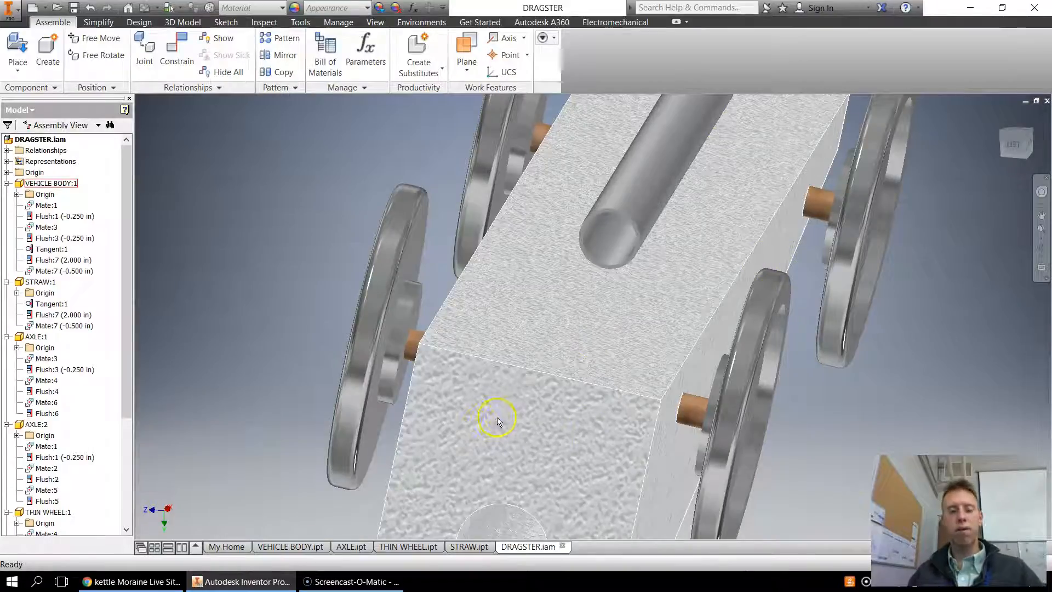
- Zoom out to the whole dragster and open the work Plane options
{"action": "left_click_drag", "start_coordinate": [496, 419], "coordinate": [470, 131]}
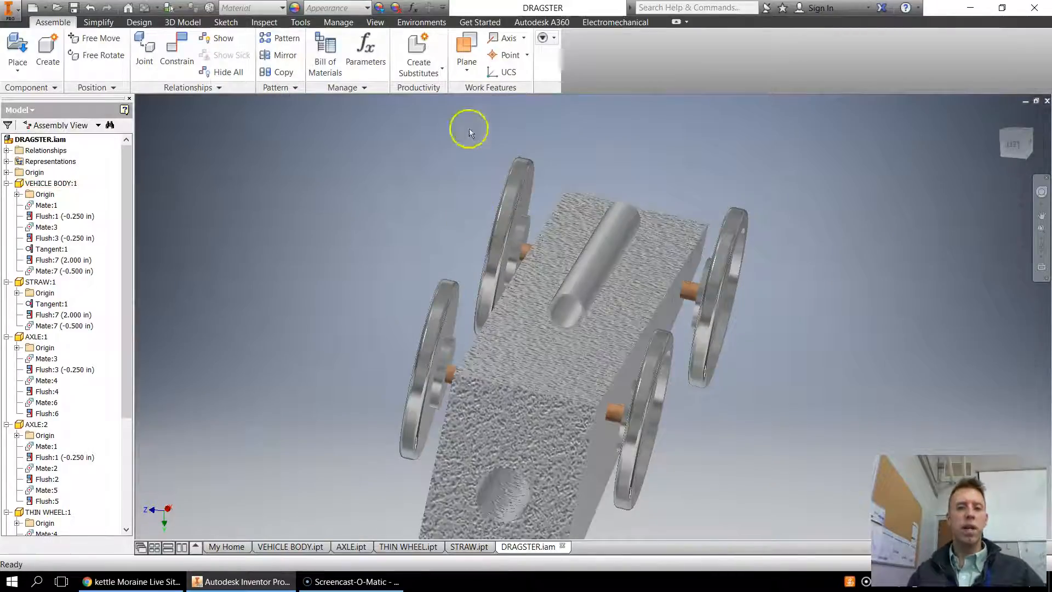
{"action": "left_click", "coordinate": [466, 46]}
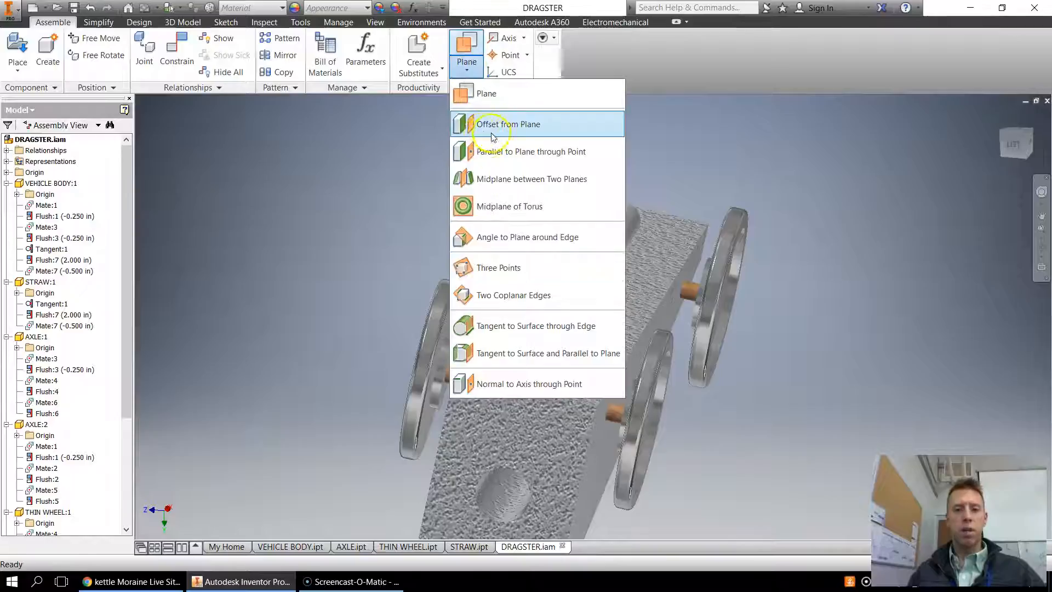